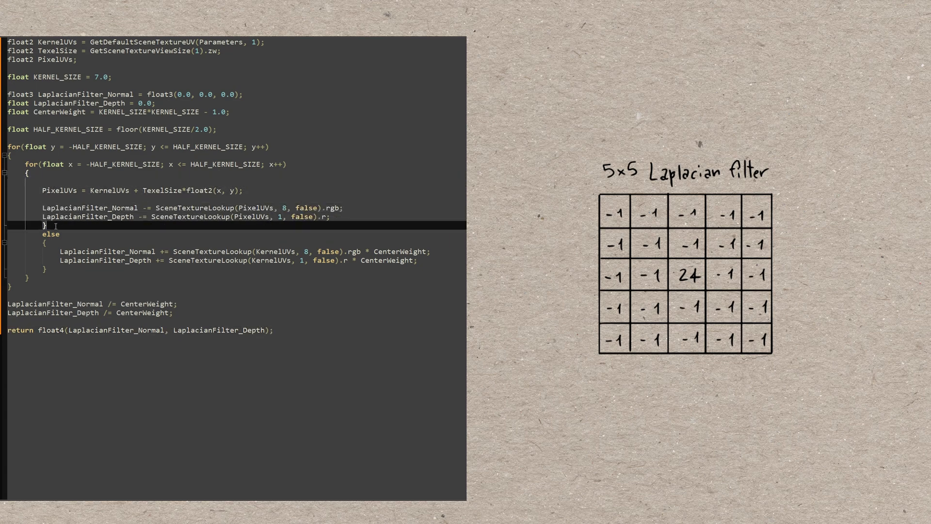
# Step: Delete the in-loop else block and add centre-sample lookups times (CenterWeight + 1.0) after the loop
pyautogui.press('Delete')
pyautogui.write('LaplacianFilter_Normal += SceneTextureLookup(K')
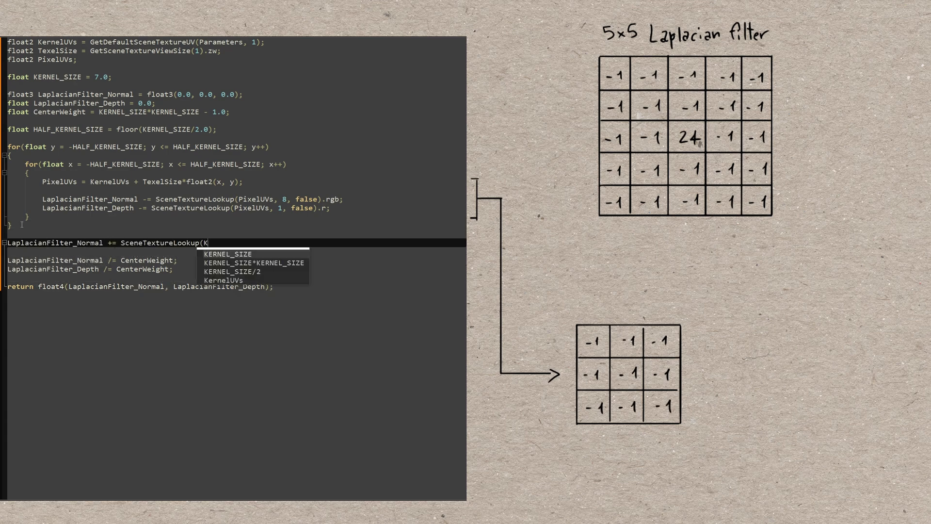
pyautogui.write('ernelUVs, 8, false).rgb * (C')
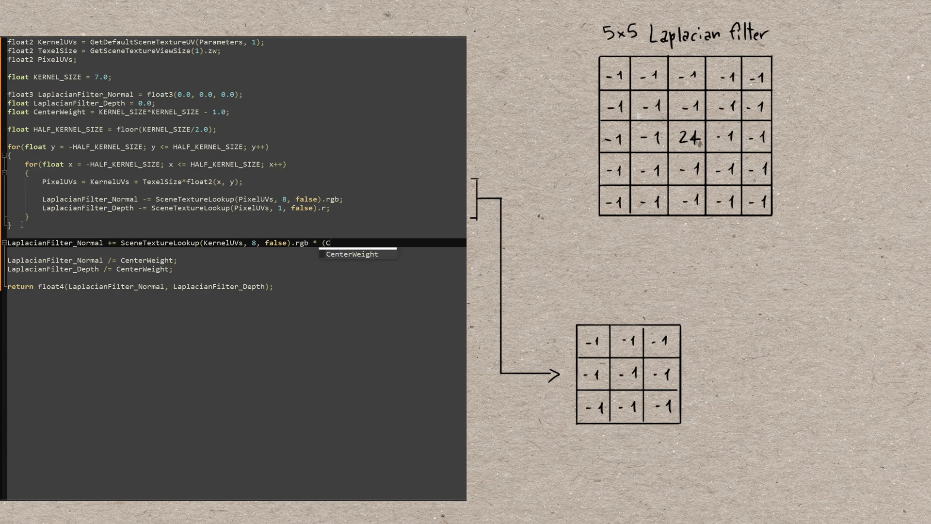
pyautogui.write('enterWeight + 1.0);')
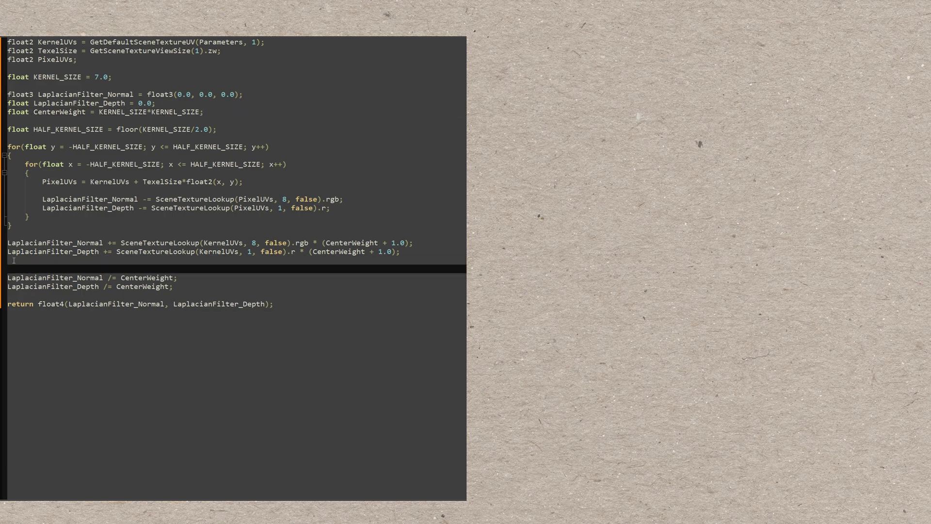
# Step: Add CenterWeight--; and CenterWeight = 1.0 / CenterWeight; above the normalisation lines
pyautogui.write('CenterWeight--;')
pyautogui.write('CenterWeight=')
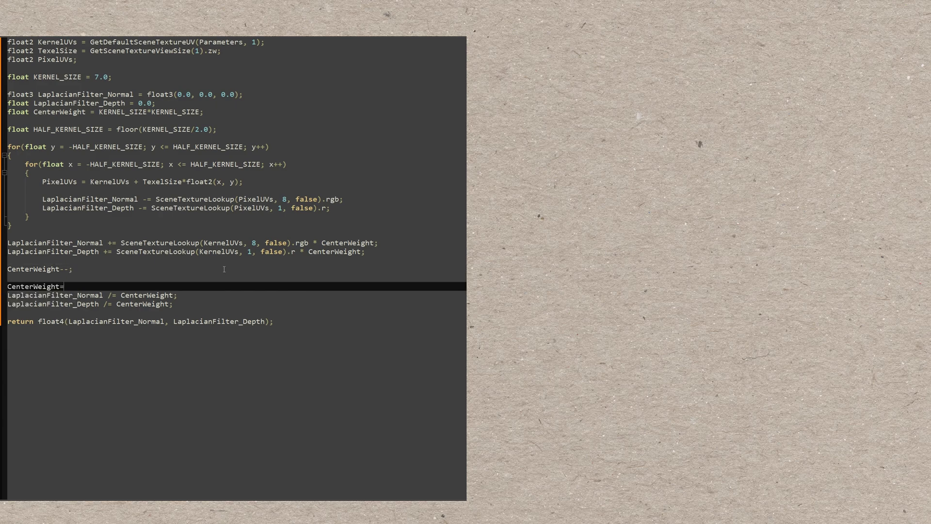
pyautogui.write('1.0 / CenterWeight;')
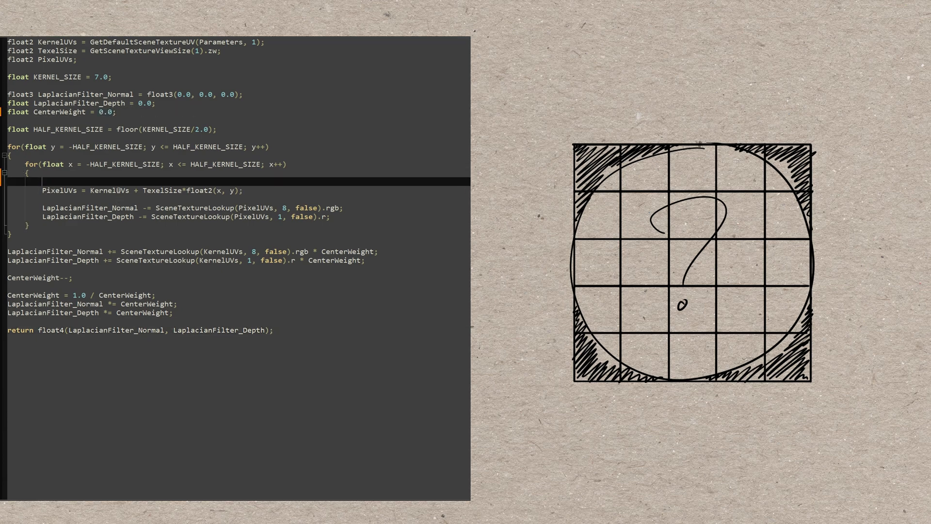
# Step: Add CenterWeight++; inside the inner loop to count sampled pixels
pyautogui.write('CenterWeight++;')
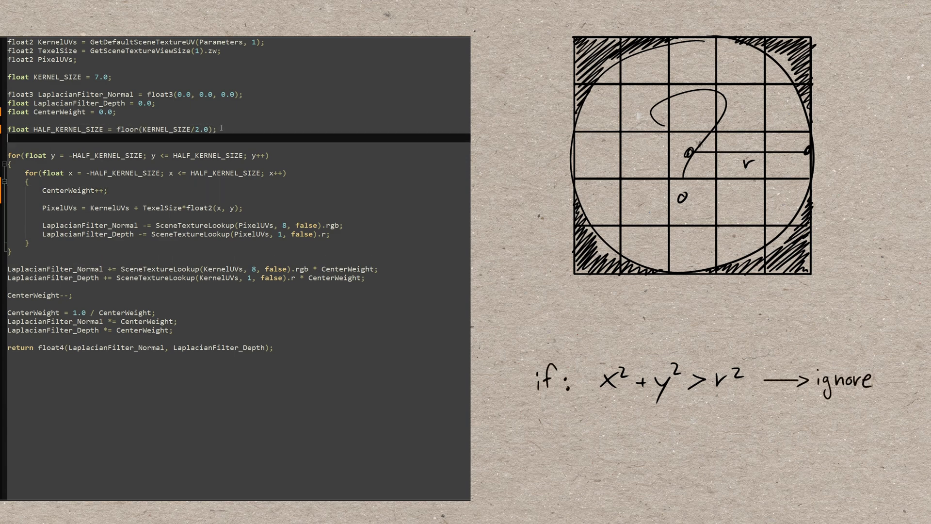
# Step: Declare HALF_KERNEL_SIZE_SQ and skip samples where x*x+y*y exceeds it
pyautogui.write('float HALF_KERNEL_SIZE_SQ = KERNEL_SIZE*KERNEL_SIZE/4.0;')
pyautogui.write('if(x*x+y*y > HALF_KERNEL_SIZE_SQ')
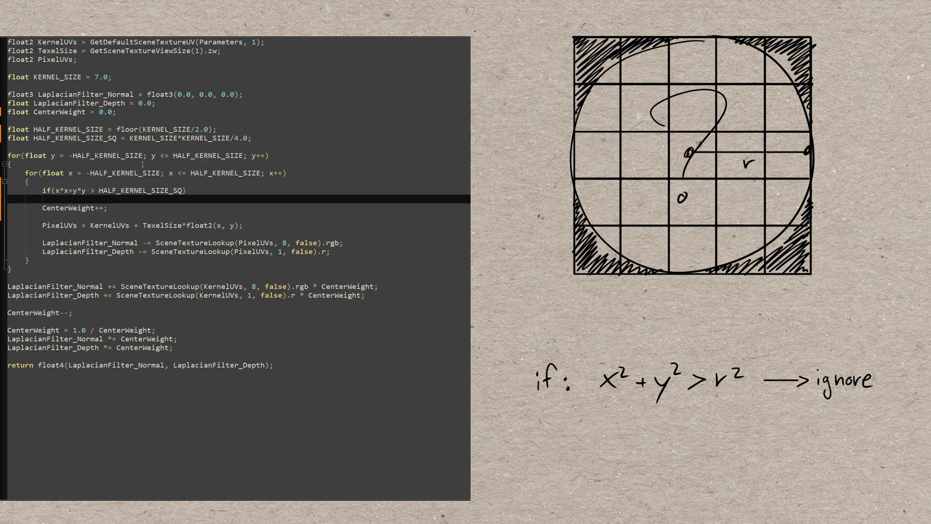
pyautogui.write('{')
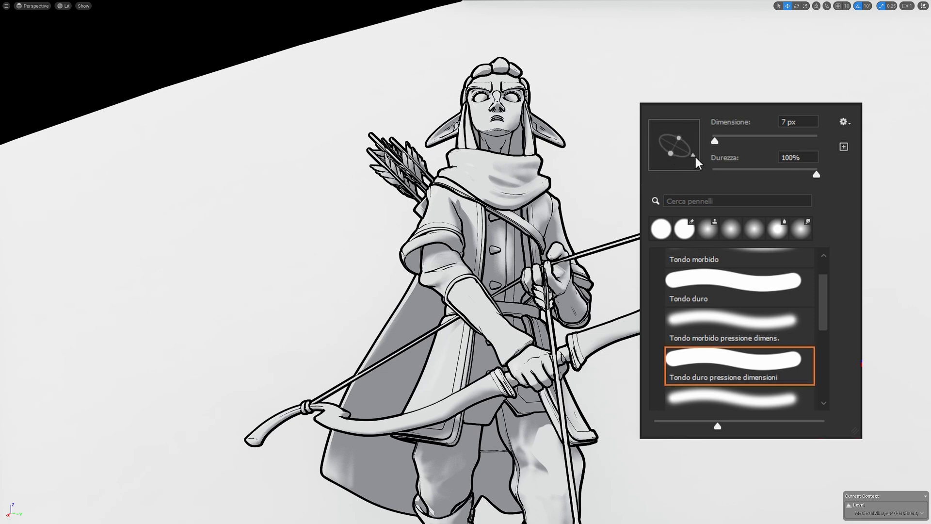
pyautogui.moveTo(722, 188)
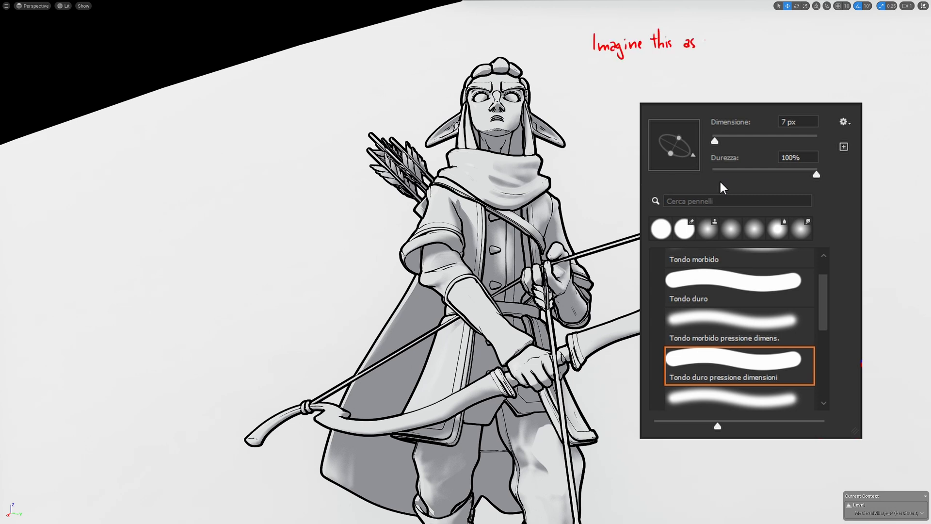
# Step: Write 'Imagine this as a kernel' above the outlined archer and brush panel
pyautogui.write('a kernel')
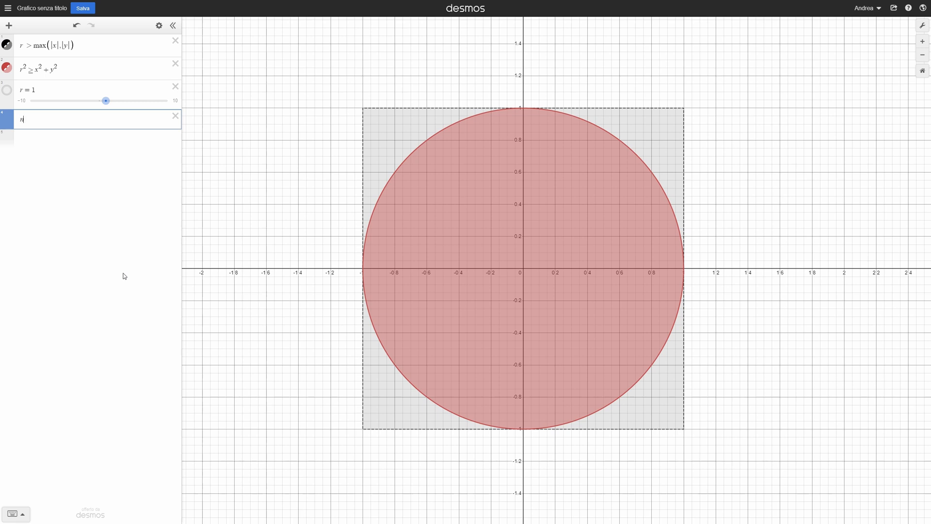
# Step: Add n=2 and drag the n slider to stretch the disc into an ellipse
pyautogui.write('=2')
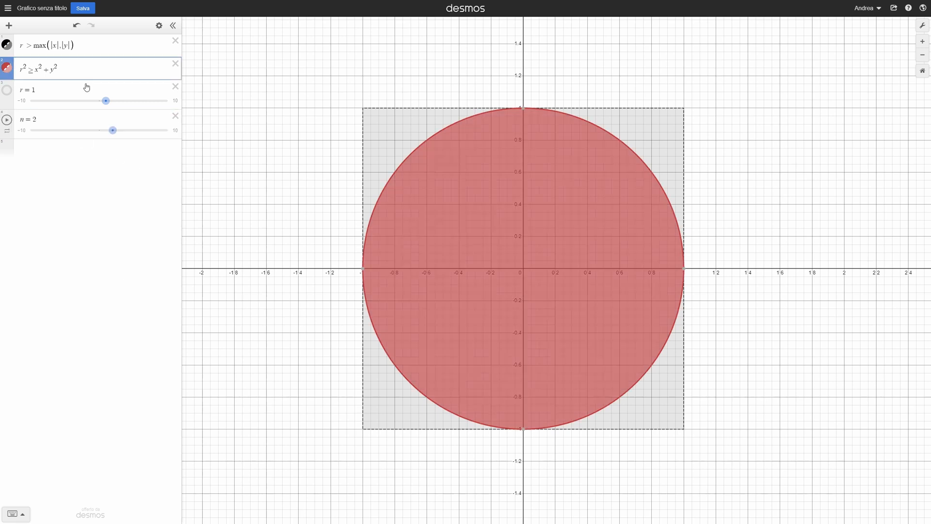
pyautogui.moveTo(112, 130); pyautogui.dragTo(122, 130)
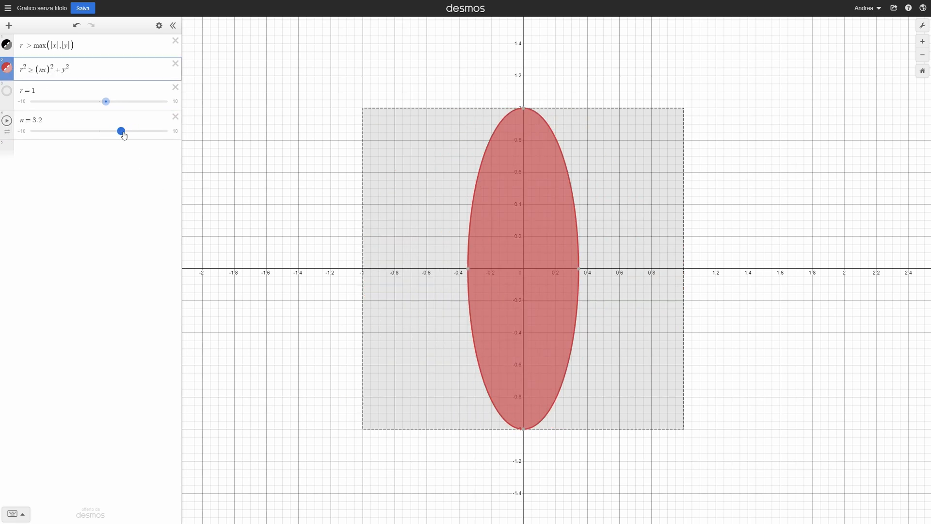
pyautogui.moveTo(122, 131); pyautogui.dragTo(111, 130)
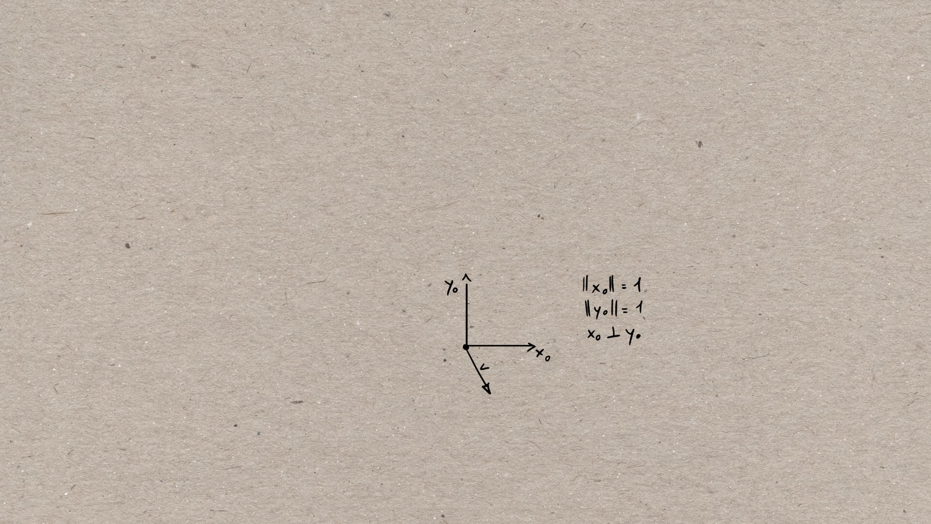
# Step: Label angle α and write x₀ = (cos α, sin α) and y₀ column vectors
pyautogui.write('α ⟶ x₀ = [')
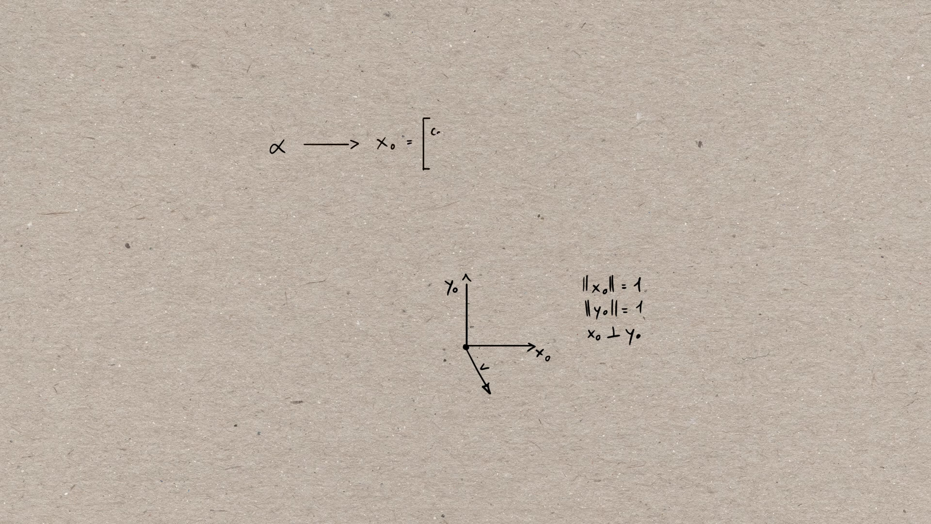
pyautogui.write('cosα sinα]')
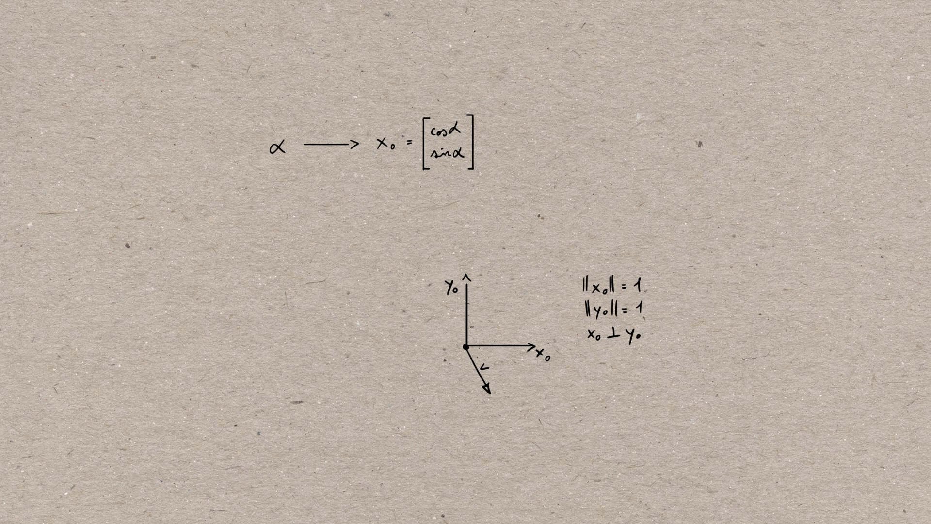
pyautogui.write('y₀ = -sinα cosα')
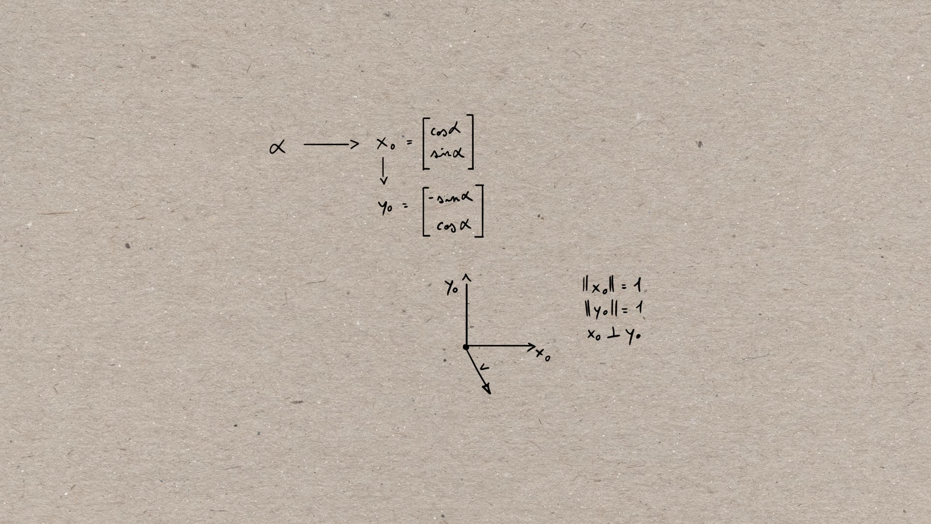
pyautogui.moveTo(499, 137); pyautogui.dragTo(555, 178)
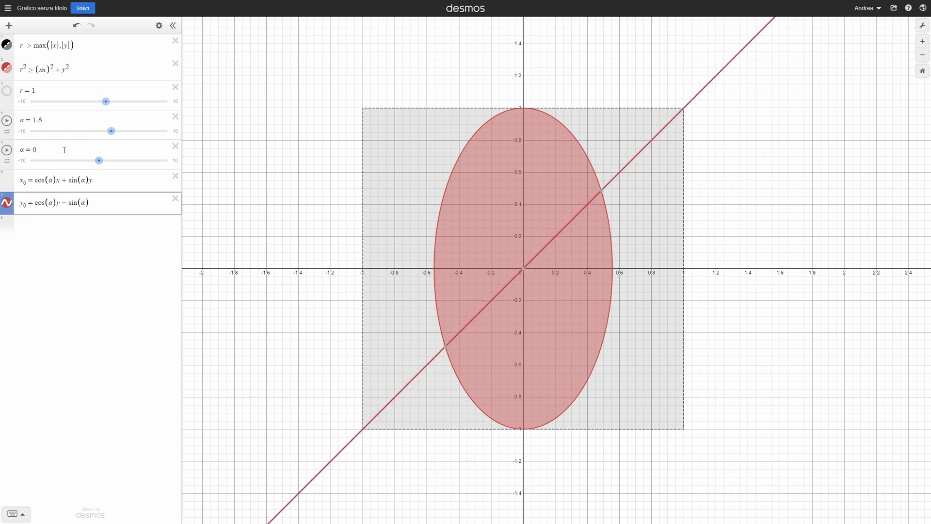
# Step: Drag the angle slider a back and forth to rotate the ellipse
pyautogui.moveTo(99, 161); pyautogui.dragTo(147, 163)
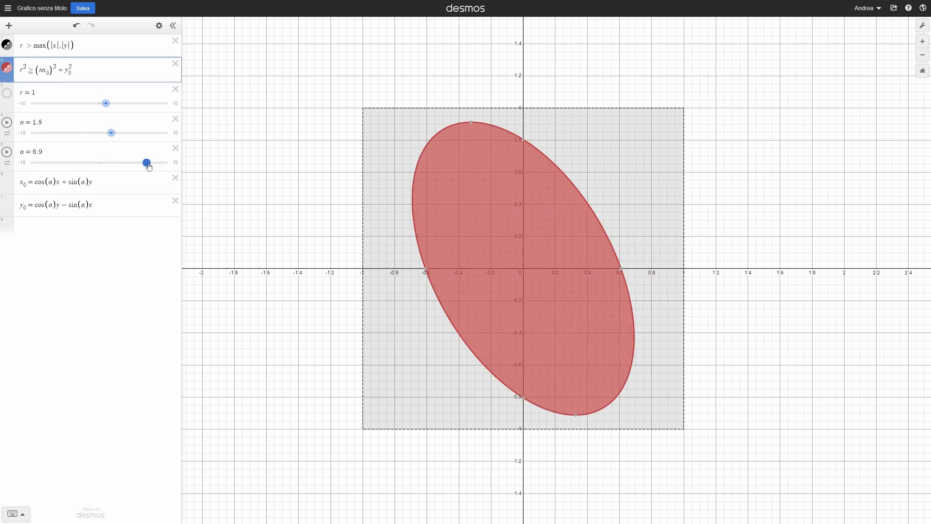
pyautogui.moveTo(147, 162); pyautogui.dragTo(106, 162)
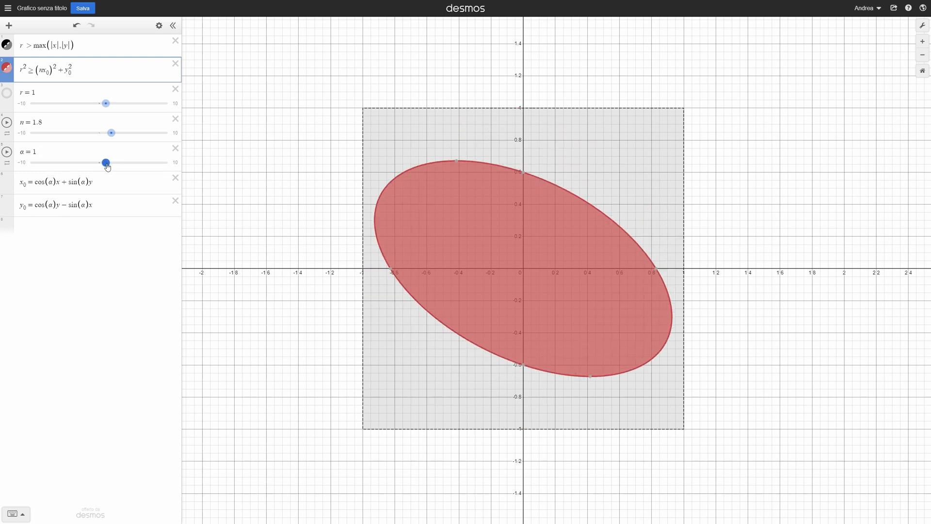
pyautogui.moveTo(106, 162); pyautogui.dragTo(129, 162)
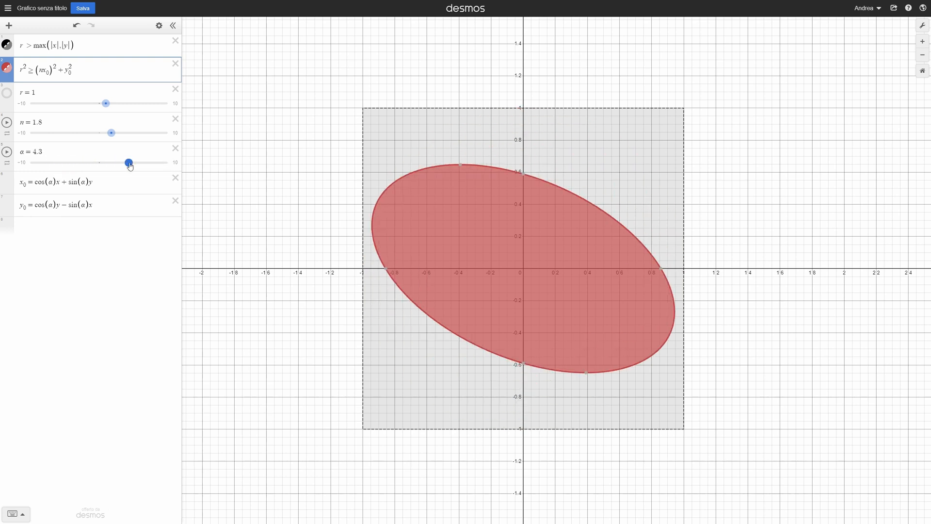
pyautogui.moveTo(129, 163); pyautogui.dragTo(117, 163)
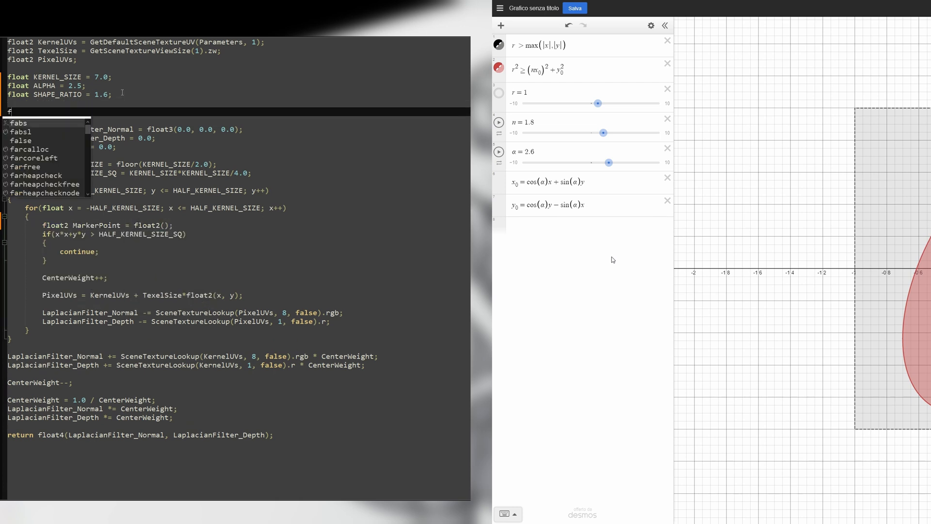
# Step: Compute rotated MarkerPoint from RotationVector dot products and test dot(MarkerPoint, MarkerPoint)
pyautogui.write('float2 RotationVector = float2(cos(ALPHA), sin(ALPHA));')
pyautogui.click(235, 225)
pyautogui.write('dot(RotationVector,')
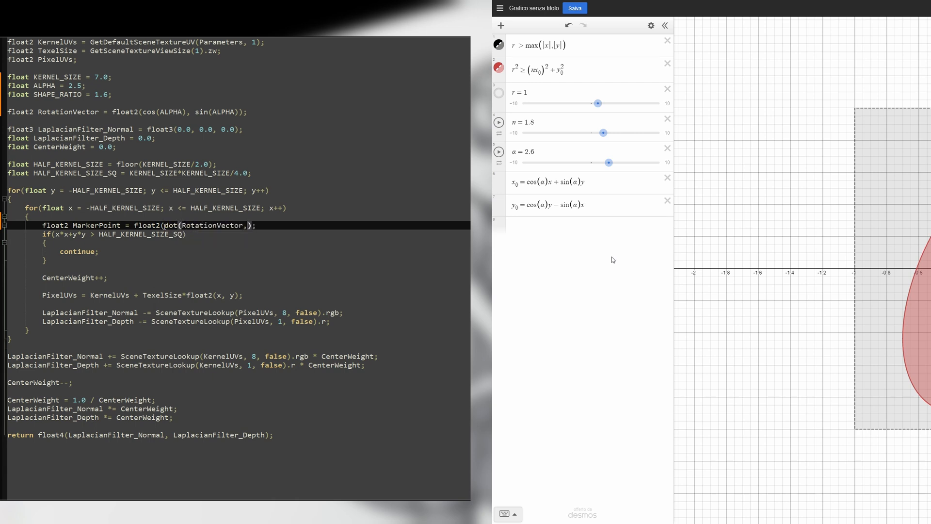
pyautogui.write('float2(x,y)),')
pyautogui.write('dot(RotationVector, float2(y,-x));')
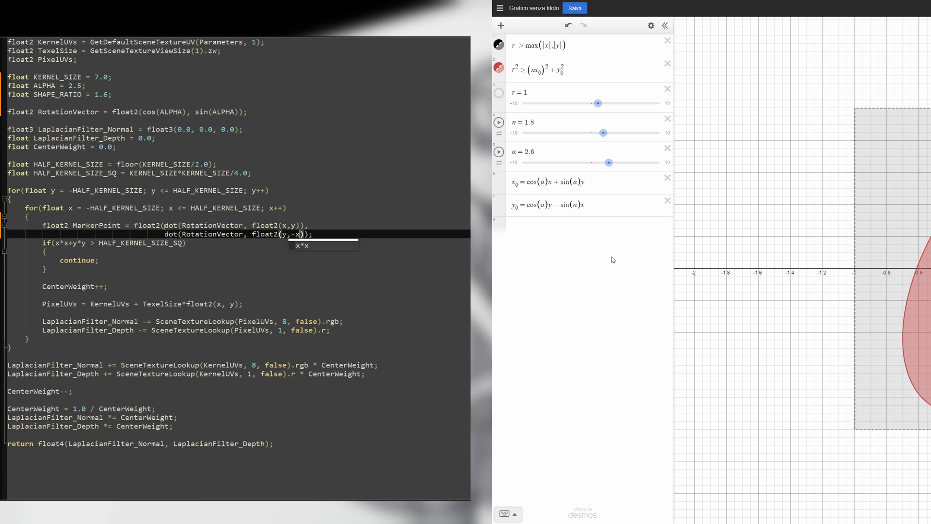
pyautogui.write('dot(MarkerPoint,')
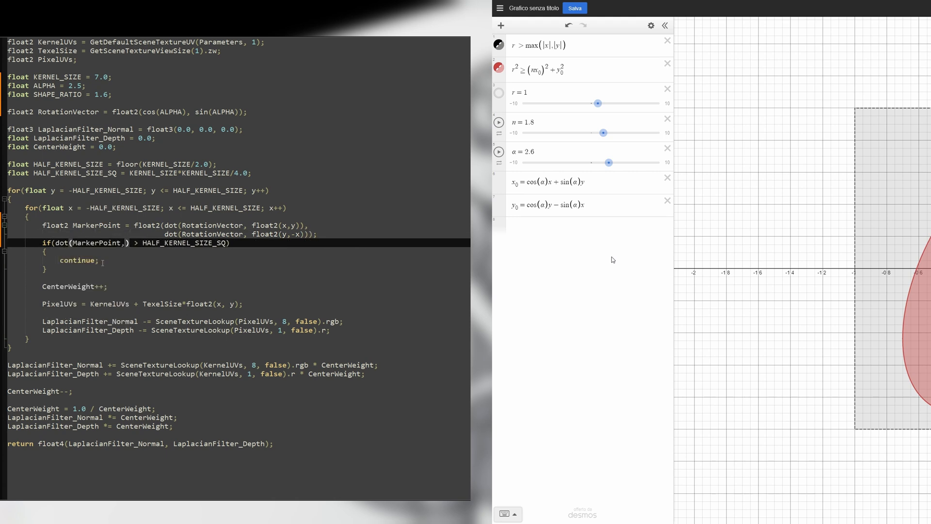
pyautogui.write('MarkerPoint')
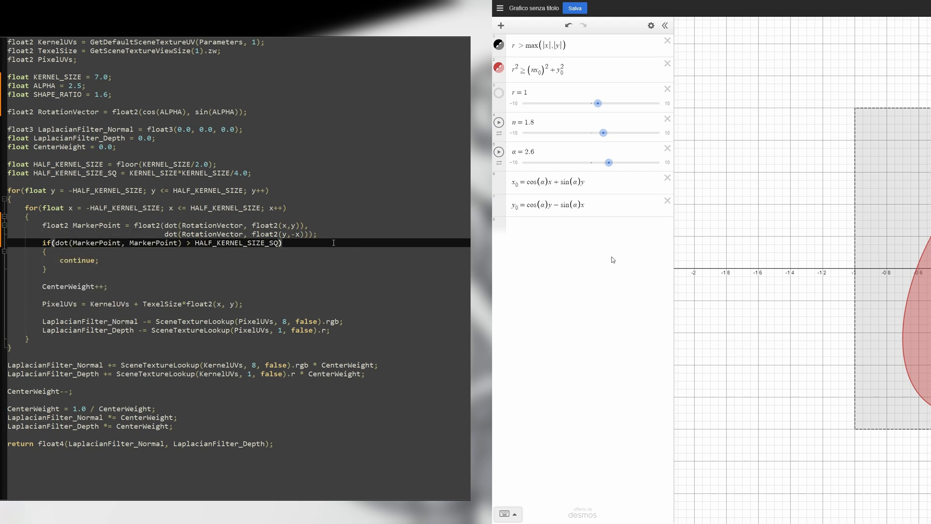